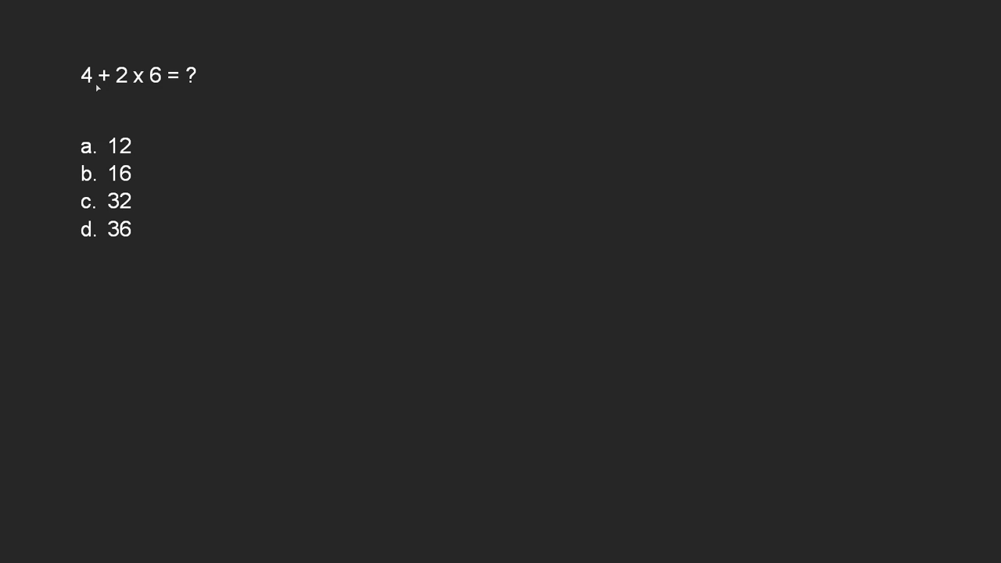
{"action": "mouse_move", "coordinate": [186, 156]}
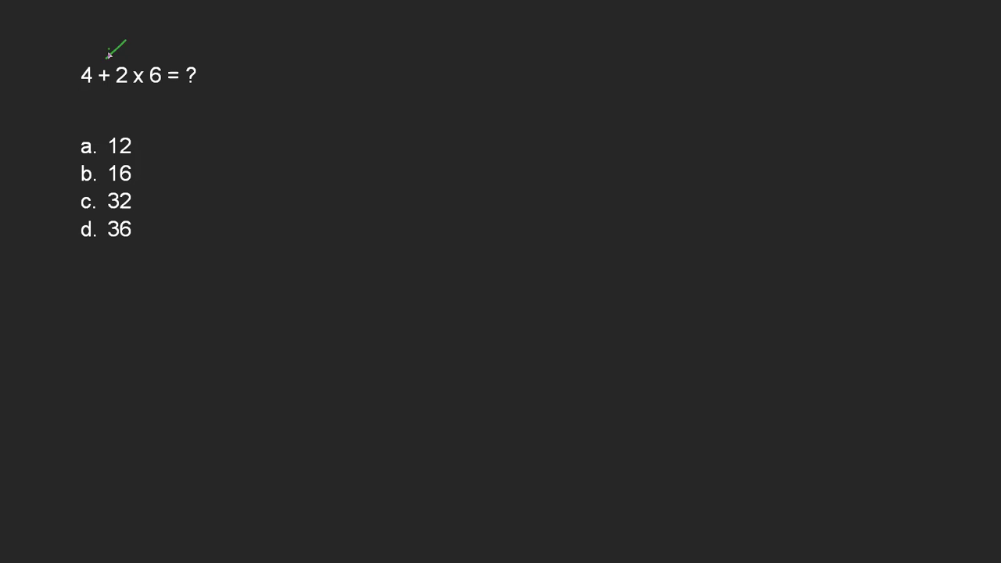
Write a green A by the plus-sign arrow and draw an M-labelled arrow at the x sign
{"action": "left_click_drag", "start_coordinate": [125, 39], "coordinate": [109, 55]}
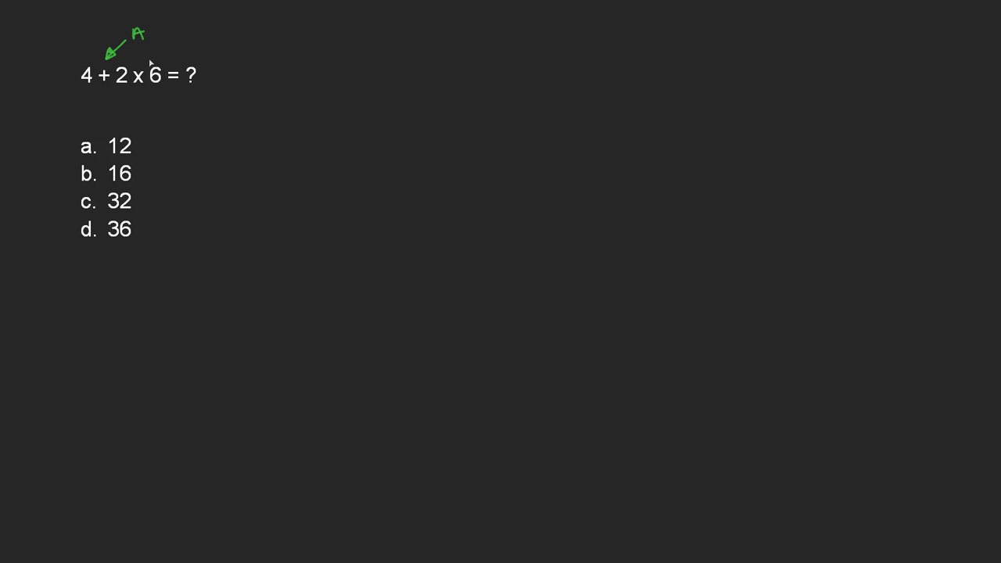
{"action": "left_click_drag", "start_coordinate": [153, 59], "coordinate": [180, 33]}
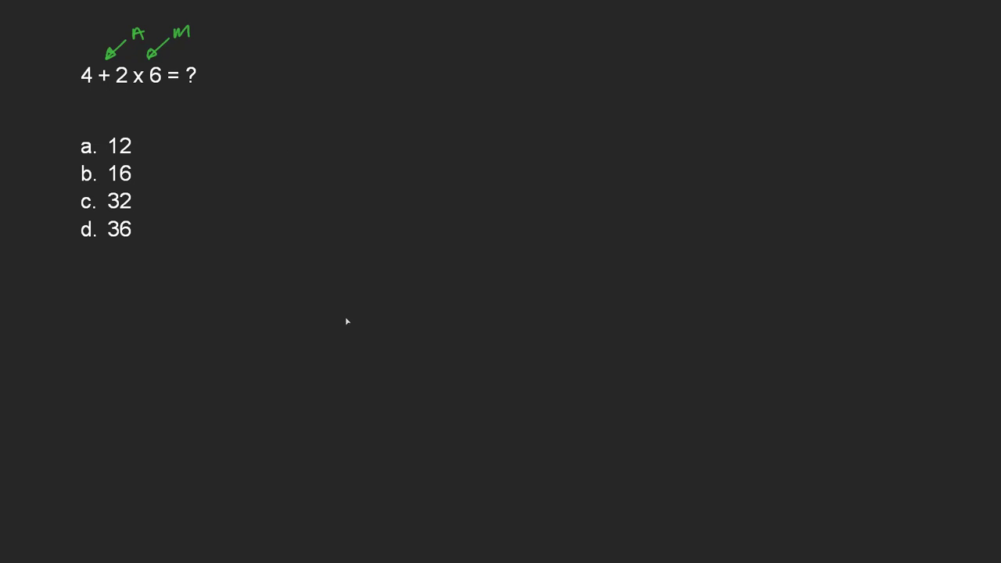
{"action": "mouse_move", "coordinate": [94, 91]}
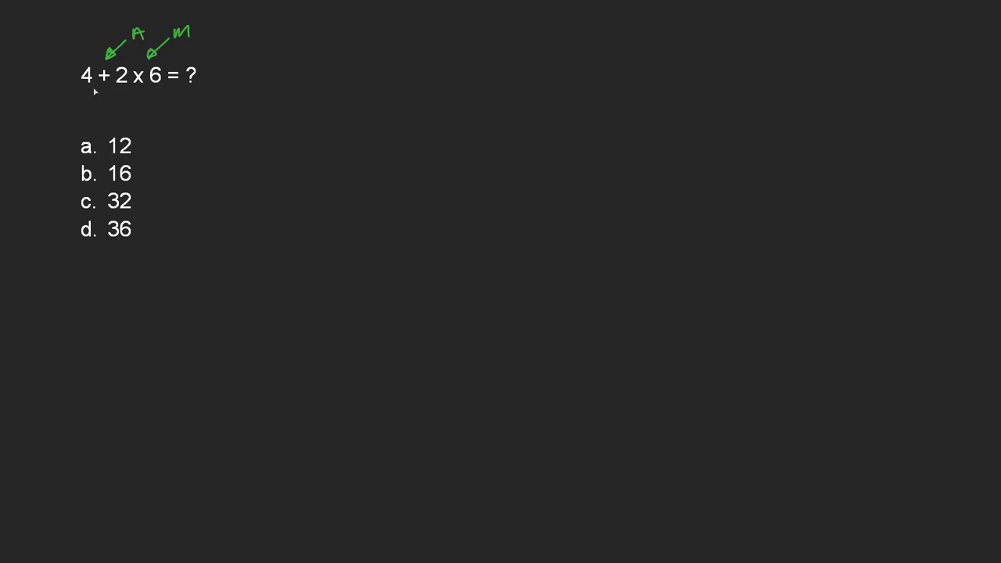
{"action": "mouse_move", "coordinate": [119, 110]}
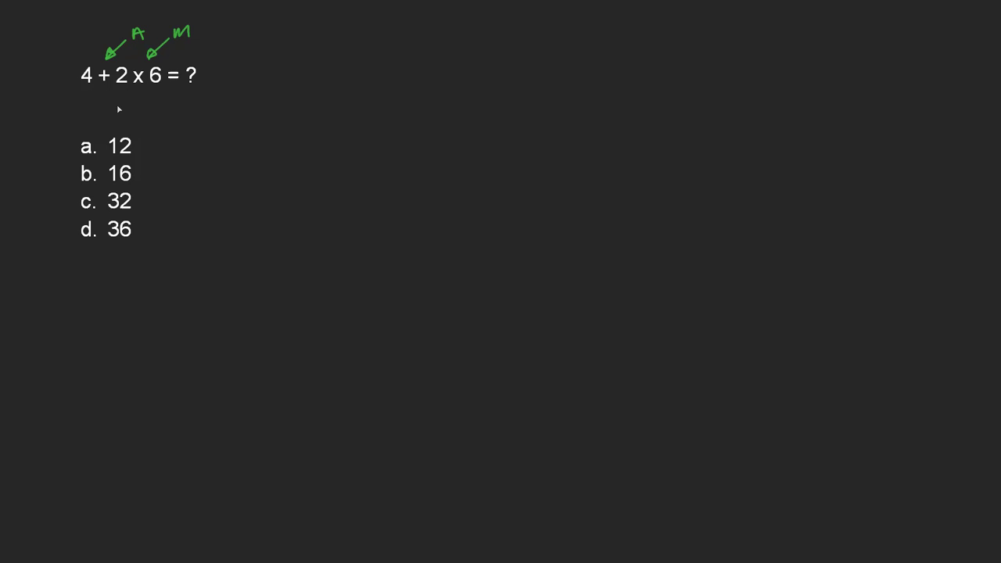